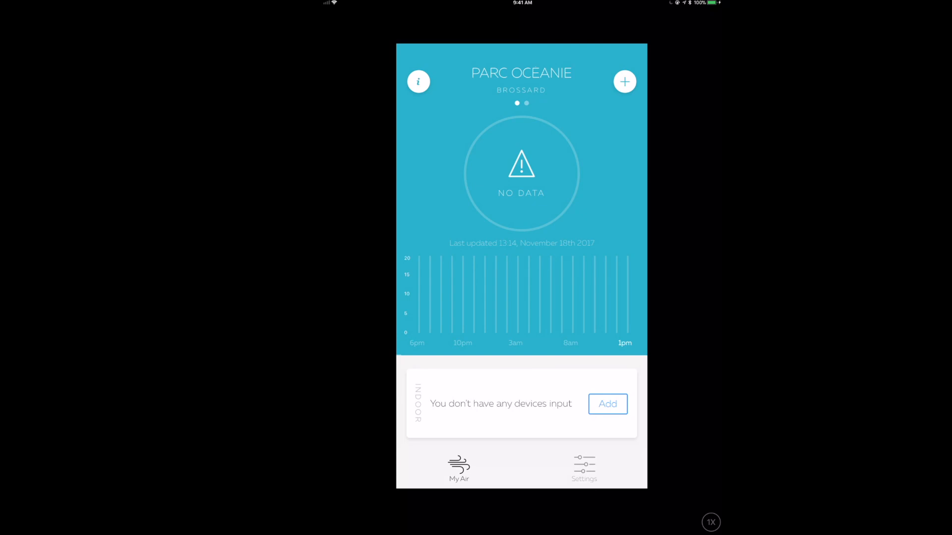
Add an indoor Laser Egg and reach Wi-Fi Setup with the device showing its QR code
{"action": "left_click", "coordinate": [607, 404]}
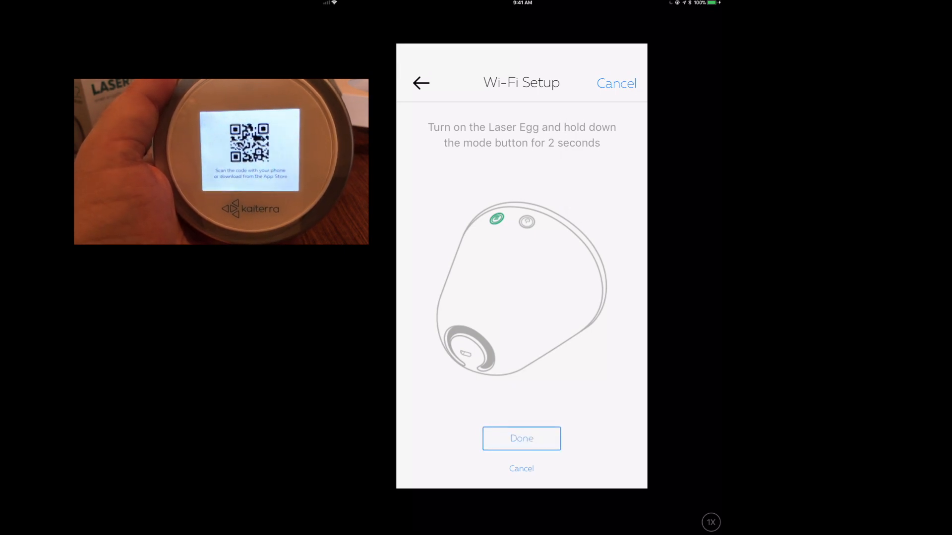
Try adding LaserEgg2-C42ED9 to Home and allow it on the network; connection fails
{"action": "left_click", "coordinate": [521, 438]}
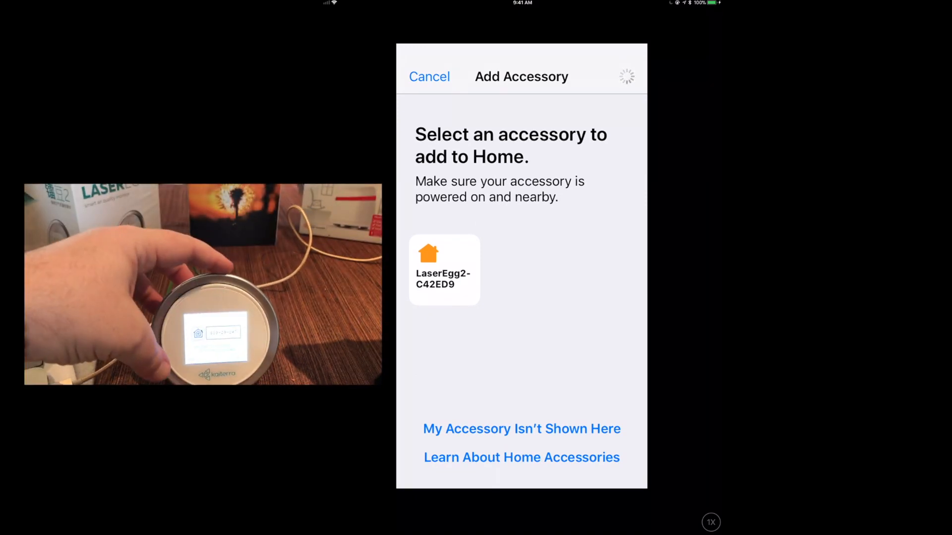
{"action": "left_click", "coordinate": [444, 270]}
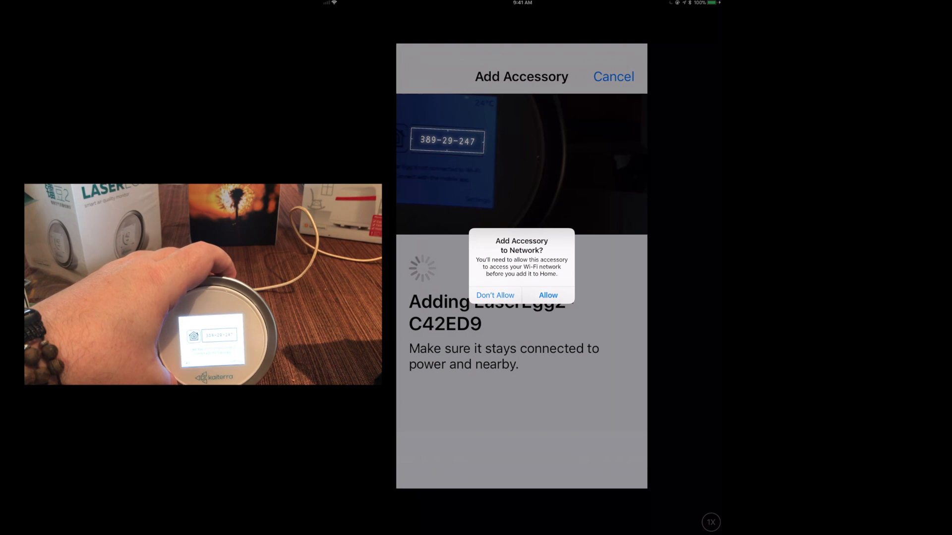
{"action": "left_click", "coordinate": [546, 296]}
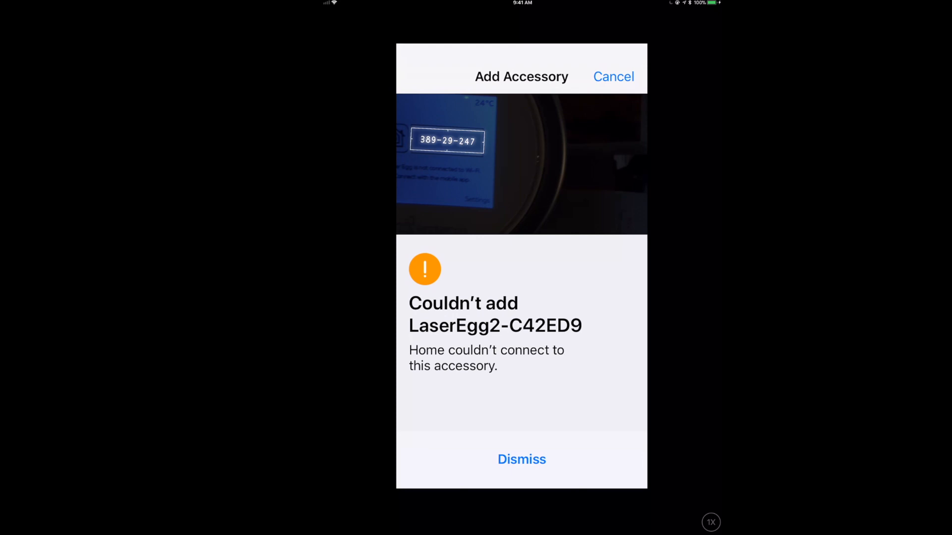
Retry adding LaserEgg2-C42ED9 from the nearby accessory list, reaching the Air Quality Sensor page
{"action": "left_click", "coordinate": [521, 459]}
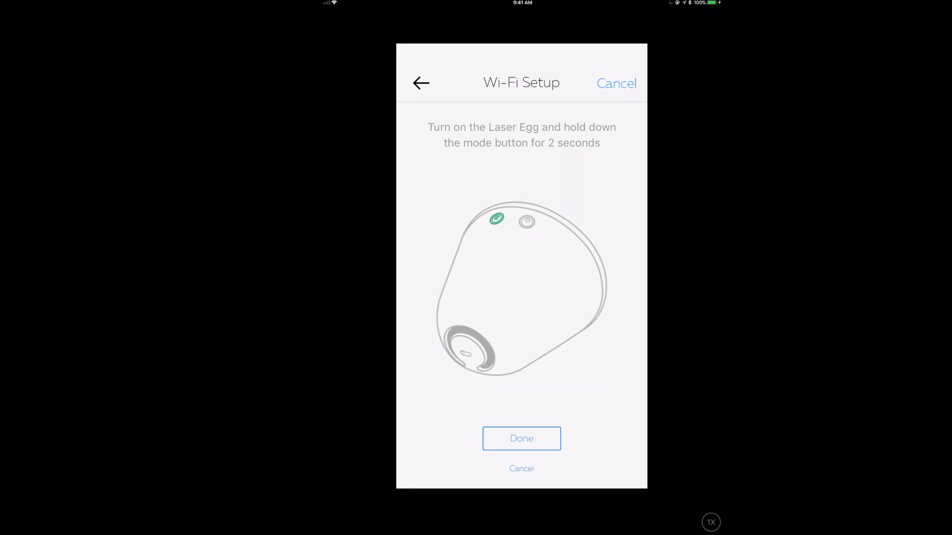
{"action": "left_click", "coordinate": [521, 438]}
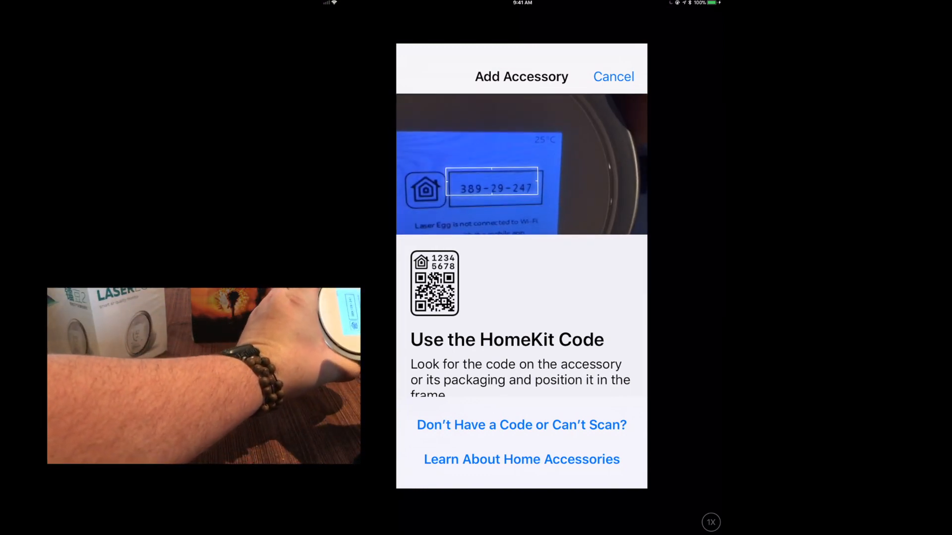
{"action": "left_click", "coordinate": [521, 425]}
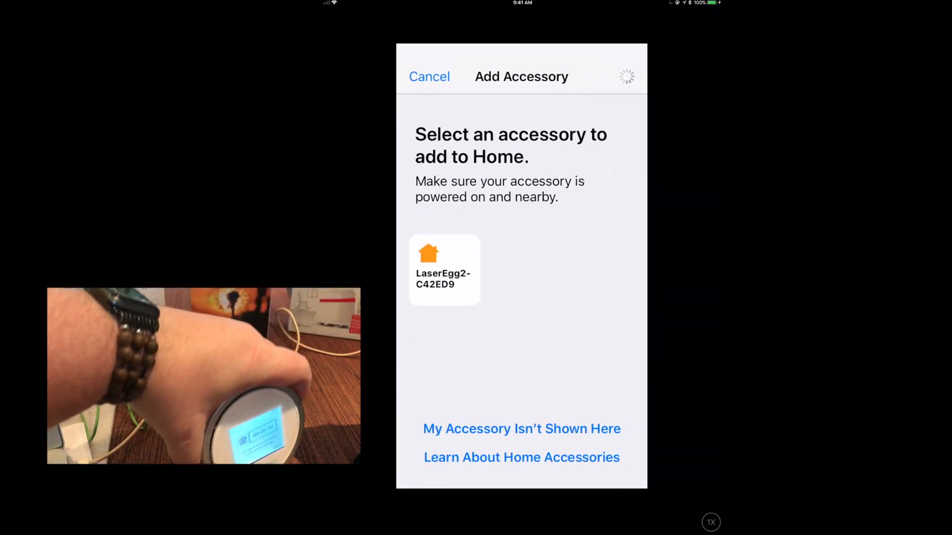
{"action": "left_click", "coordinate": [443, 270]}
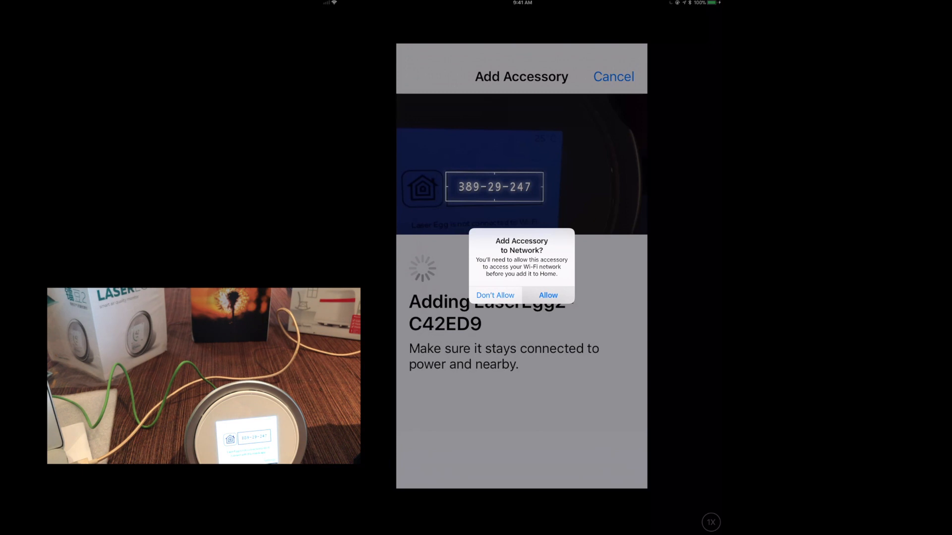
{"action": "left_click", "coordinate": [547, 296]}
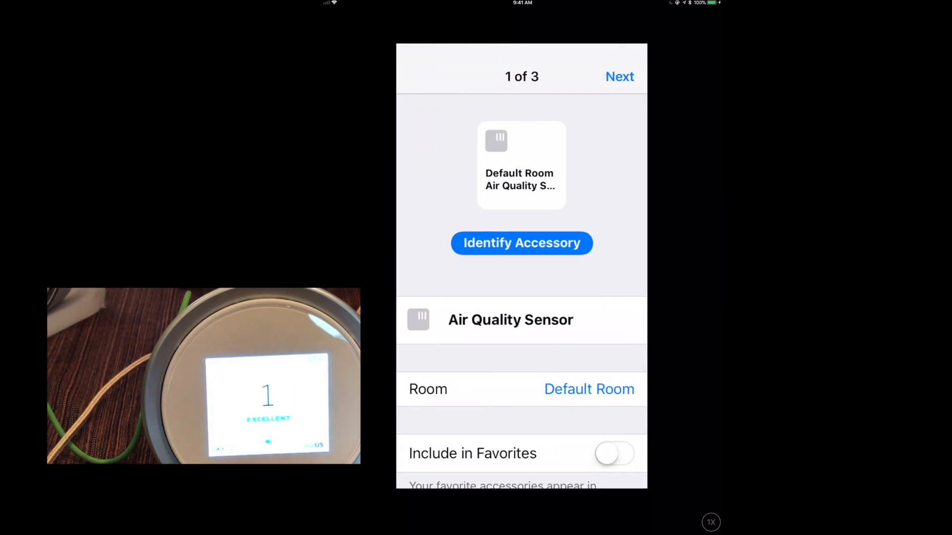
Add the Air Quality and Humidity sensors to Favorites and finish the Temperature sensor page
{"action": "left_click", "coordinate": [614, 454]}
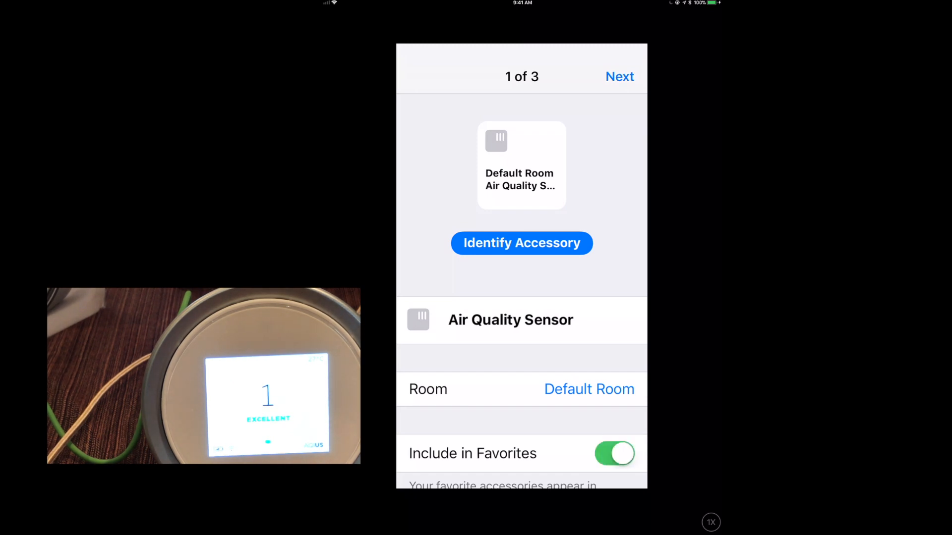
{"action": "left_click", "coordinate": [619, 76]}
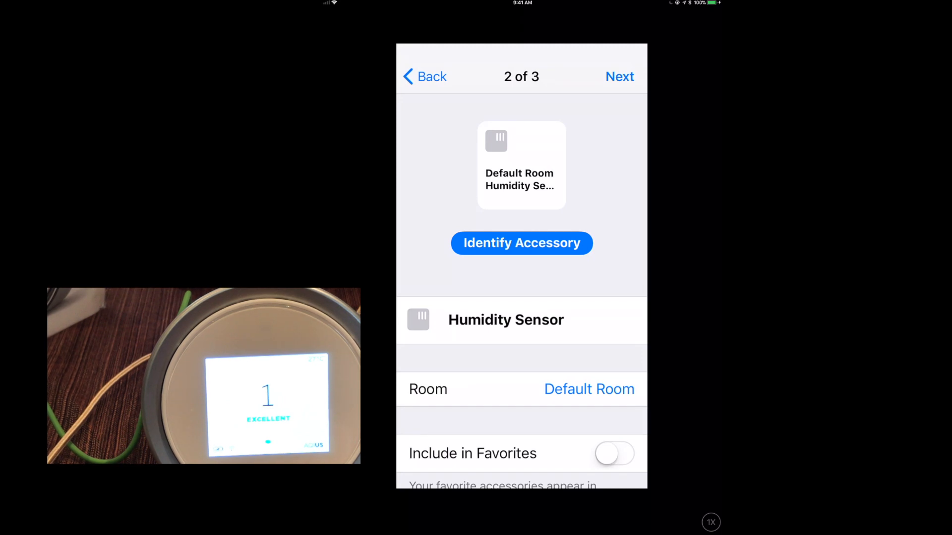
{"action": "left_click", "coordinate": [614, 454]}
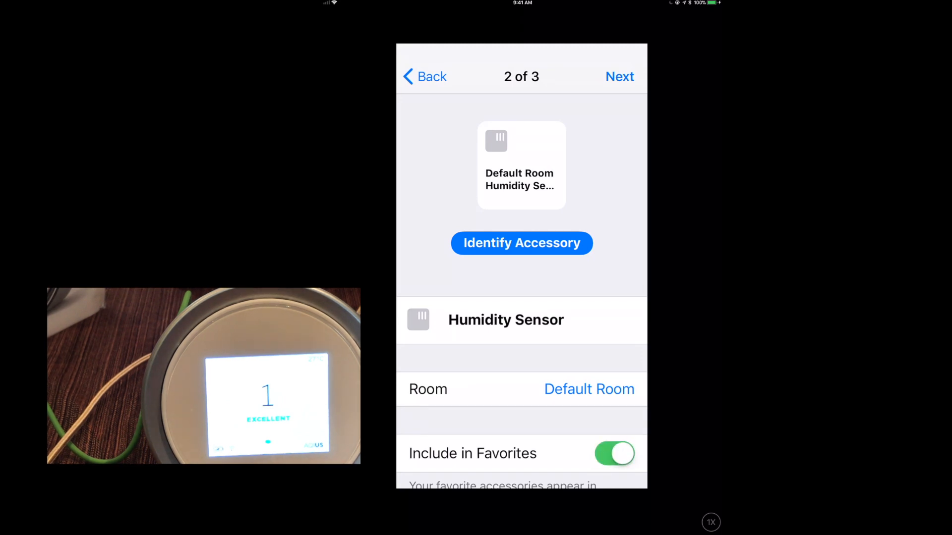
{"action": "left_click", "coordinate": [620, 76]}
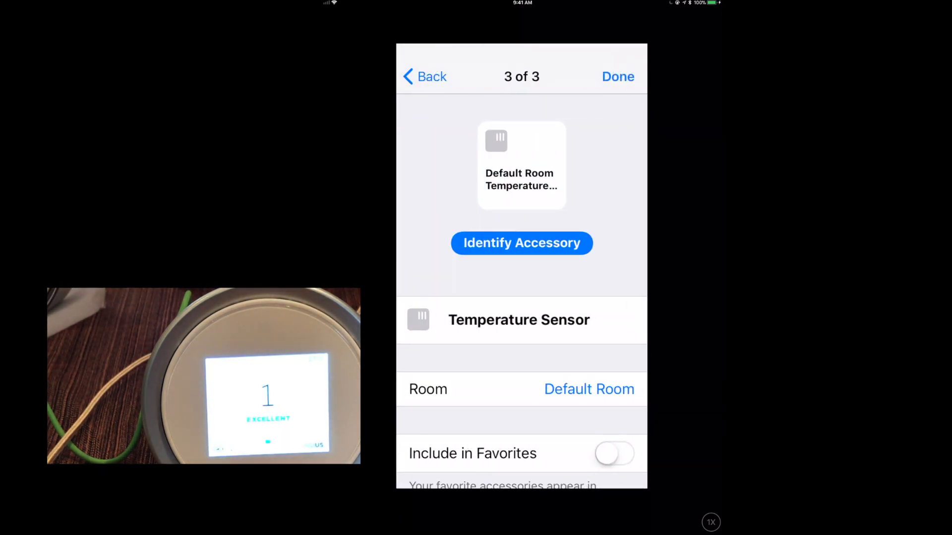
{"action": "left_click", "coordinate": [614, 454]}
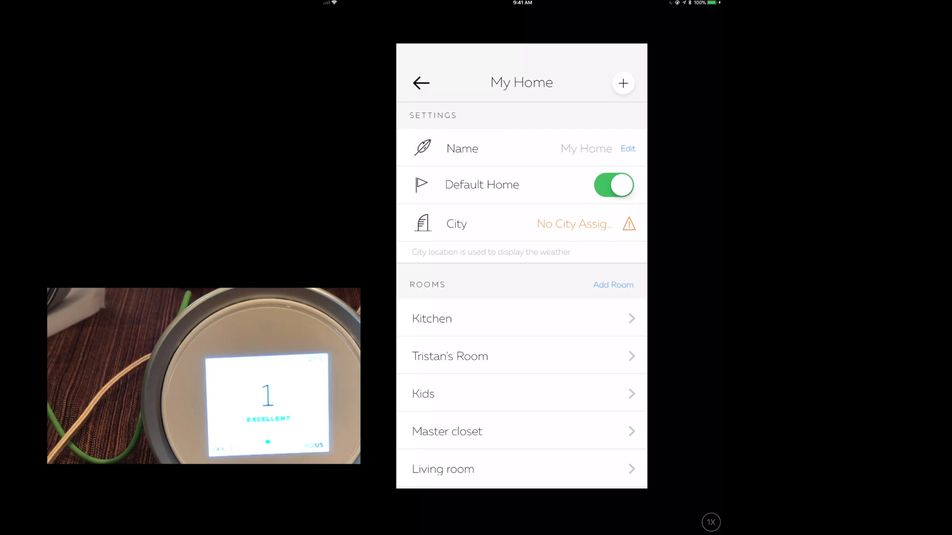
Search cities for 'Mont' and choose Montreal as the My Home city
{"action": "left_click", "coordinate": [521, 224]}
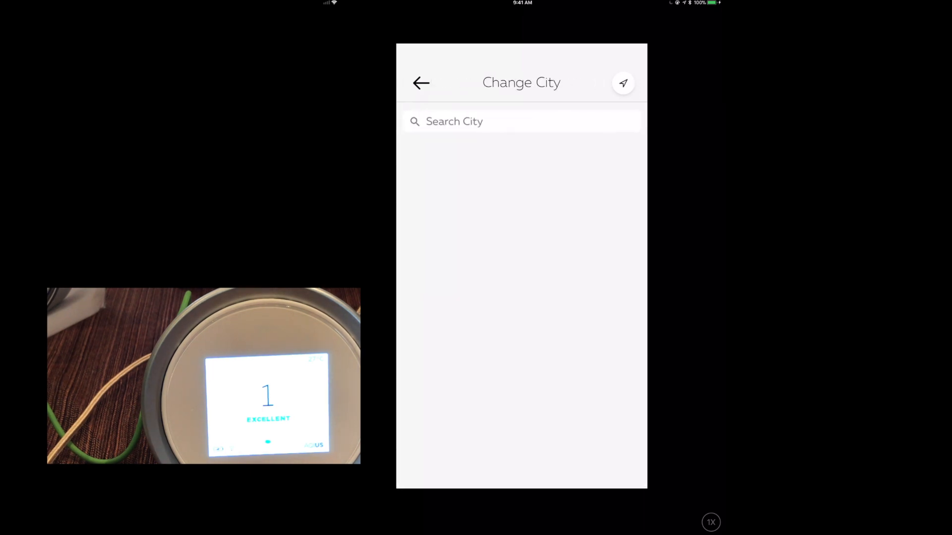
{"action": "left_click", "coordinate": [520, 121]}
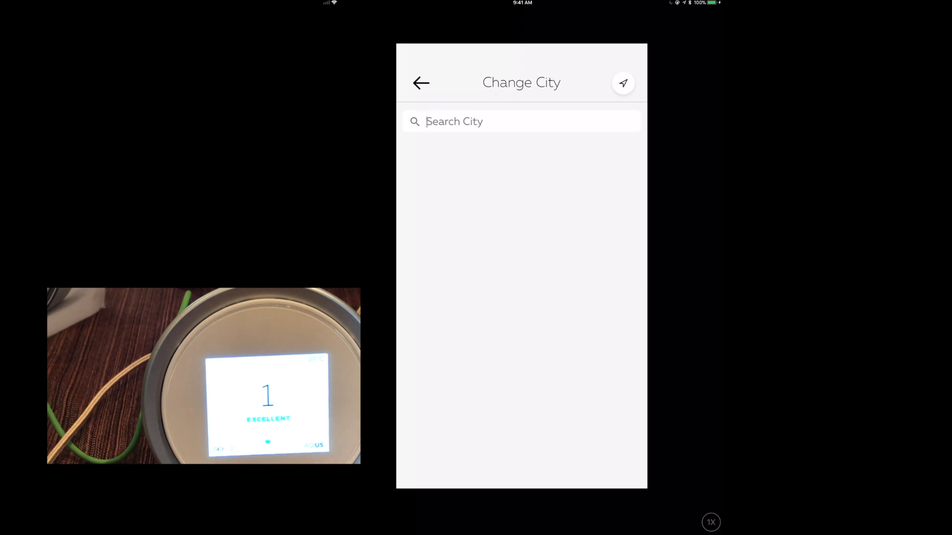
{"action": "type", "text": "Bross"}
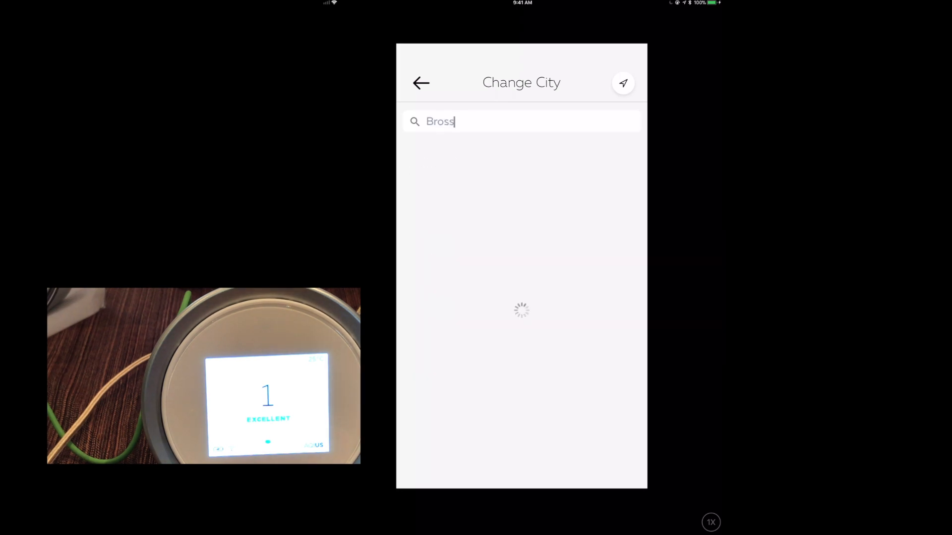
{"action": "type", "text": "ard"}
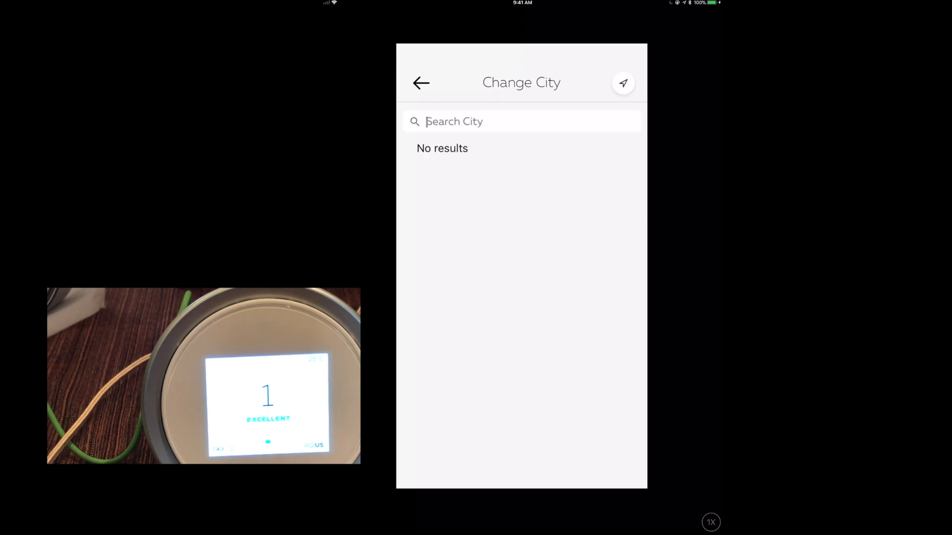
{"action": "type", "text": "Mont"}
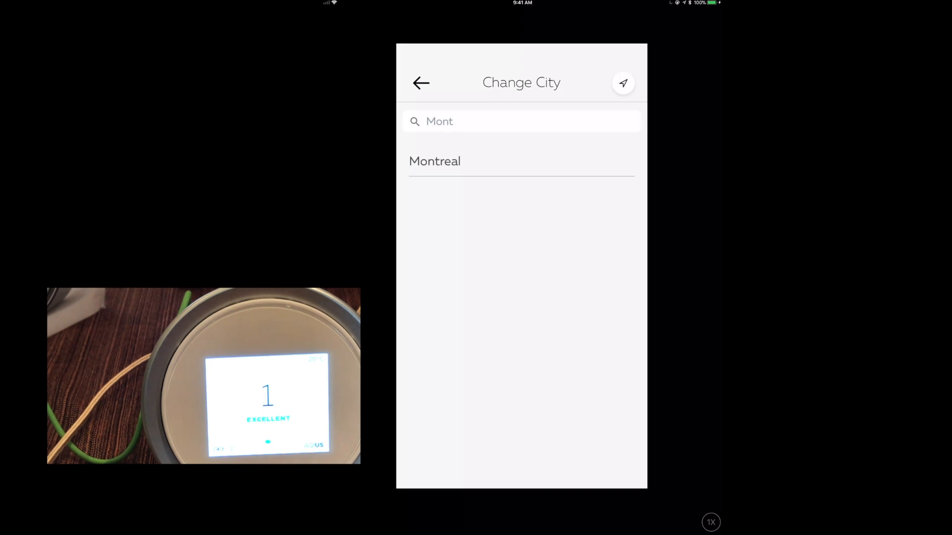
{"action": "left_click", "coordinate": [420, 83]}
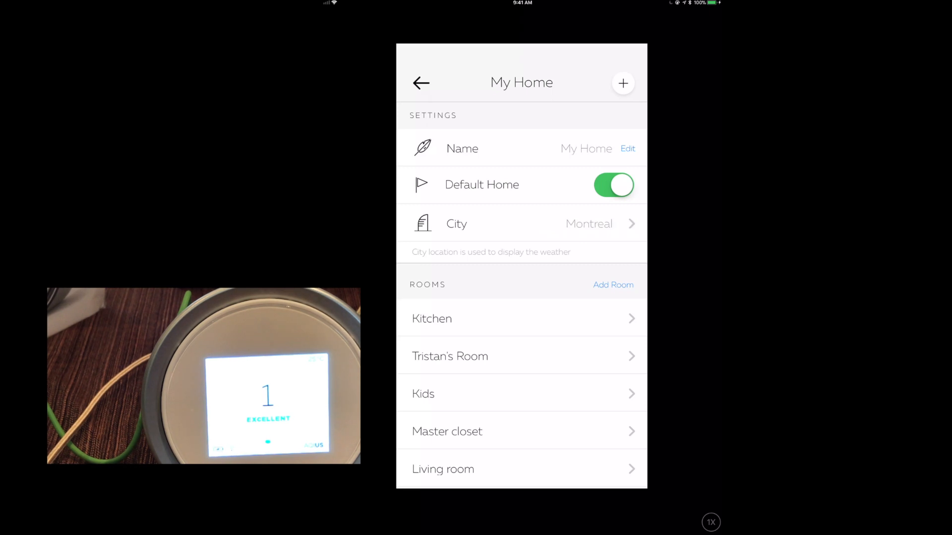
Finish the device settings to reach My Air, showing Default Room reading 4
{"action": "scroll", "scroll_direction": "down", "scroll_amount": 3}
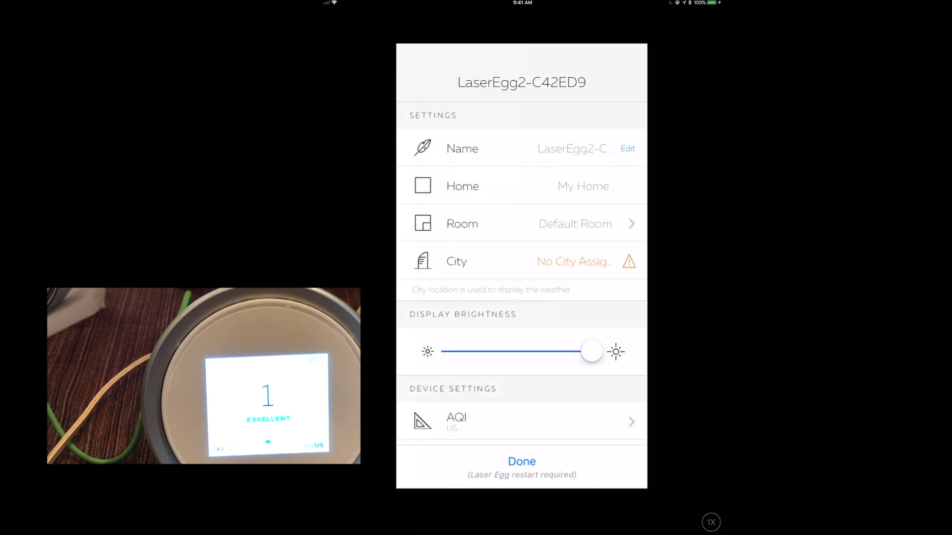
{"action": "left_click", "coordinate": [521, 462]}
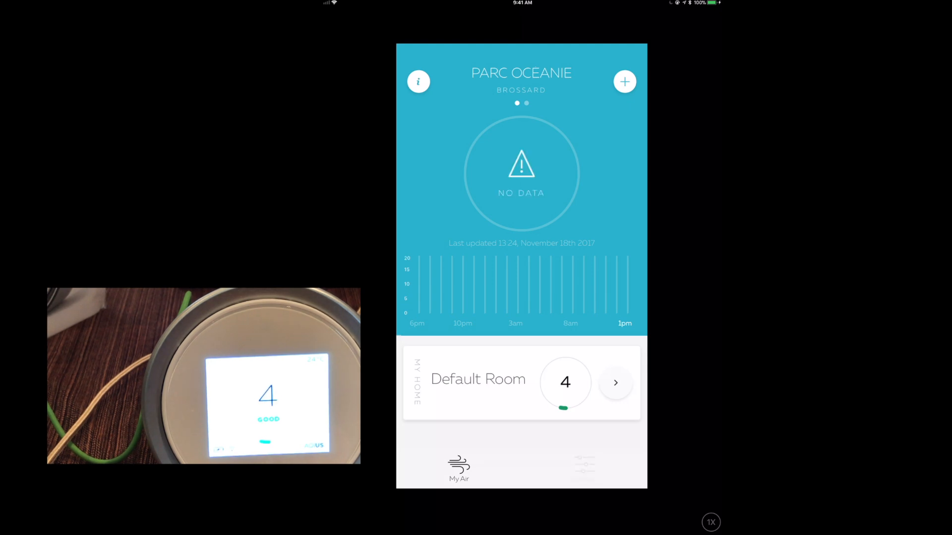
Open LaserEgg2-C42ED9's device settings, now listing Montreal as its city
{"action": "left_click", "coordinate": [583, 470]}
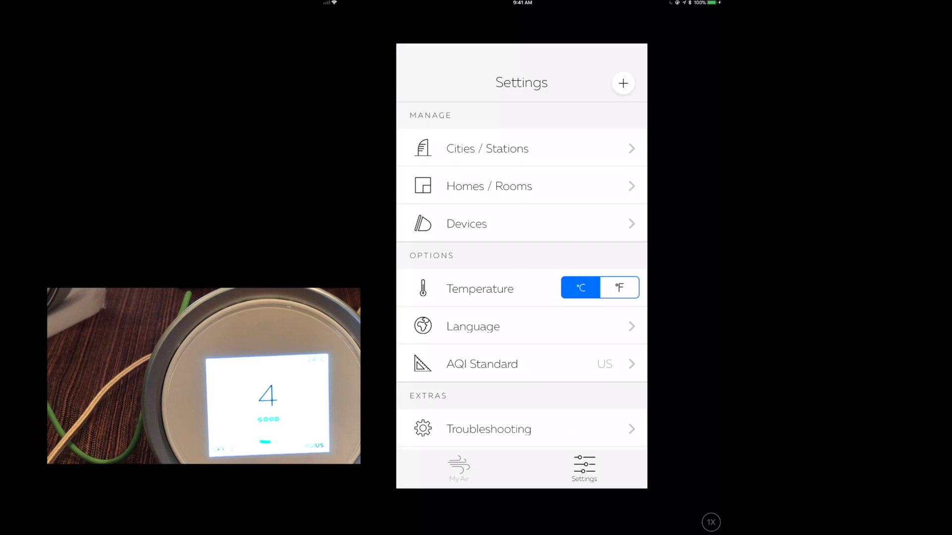
{"action": "left_click", "coordinate": [466, 223]}
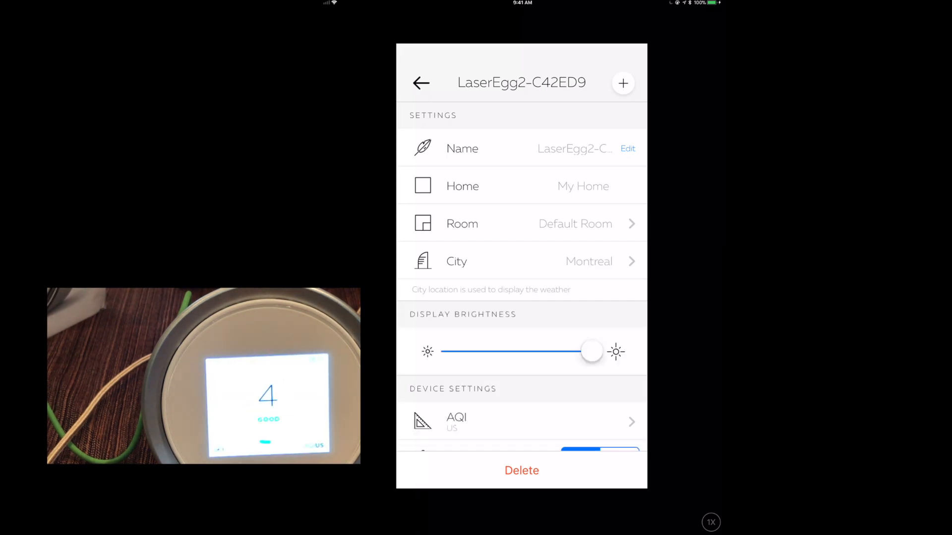
{"action": "left_click", "coordinate": [421, 83]}
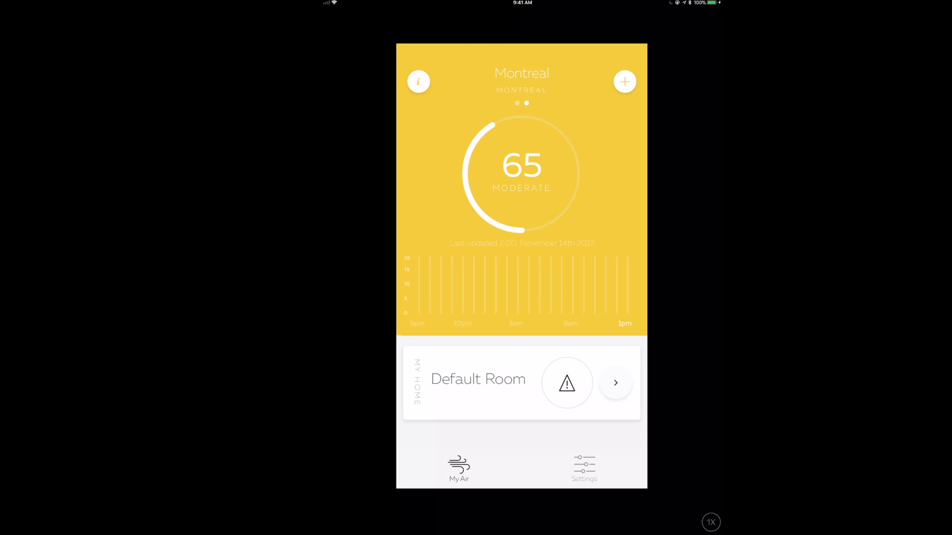
Open the Default Room view showing LaserEgg2-C42ED9 at 4, good, with its history chart
{"action": "left_click", "coordinate": [614, 383]}
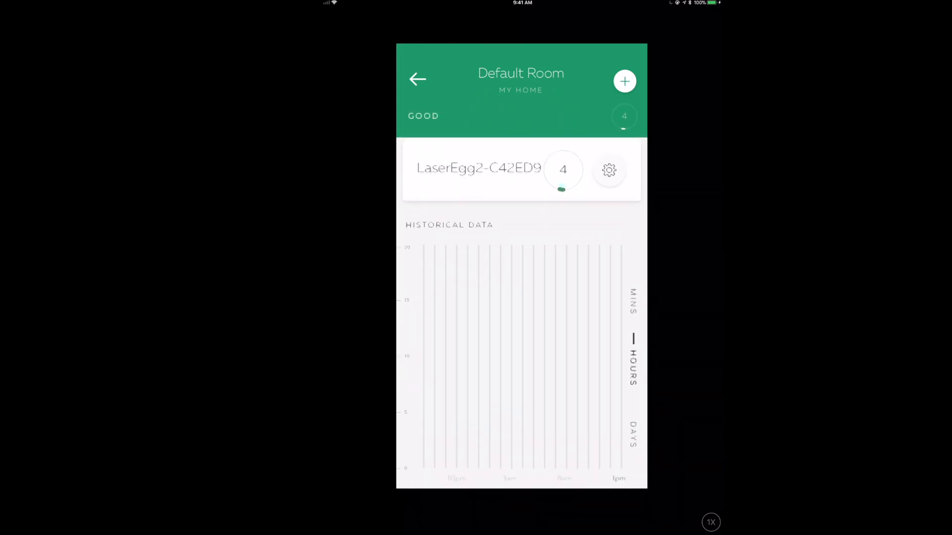
Check the room's 24°C and 48% readings, then view Home's Default Room accessories
{"action": "scroll", "scroll_direction": "up", "scroll_amount": 3}
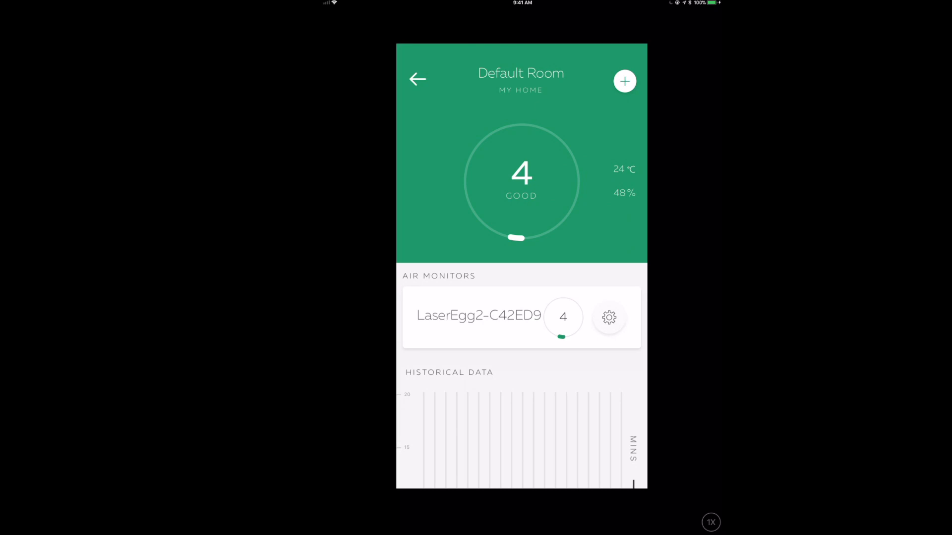
{"action": "left_click", "coordinate": [418, 79]}
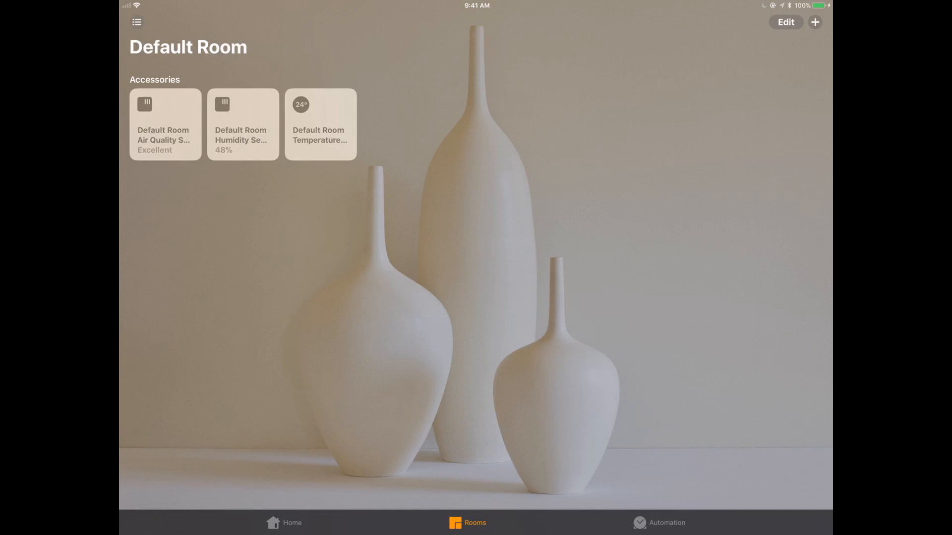
Open the Air Quality Sensor details and scroll through its readings, battery and manufacturer info
{"action": "left_click", "coordinate": [165, 124]}
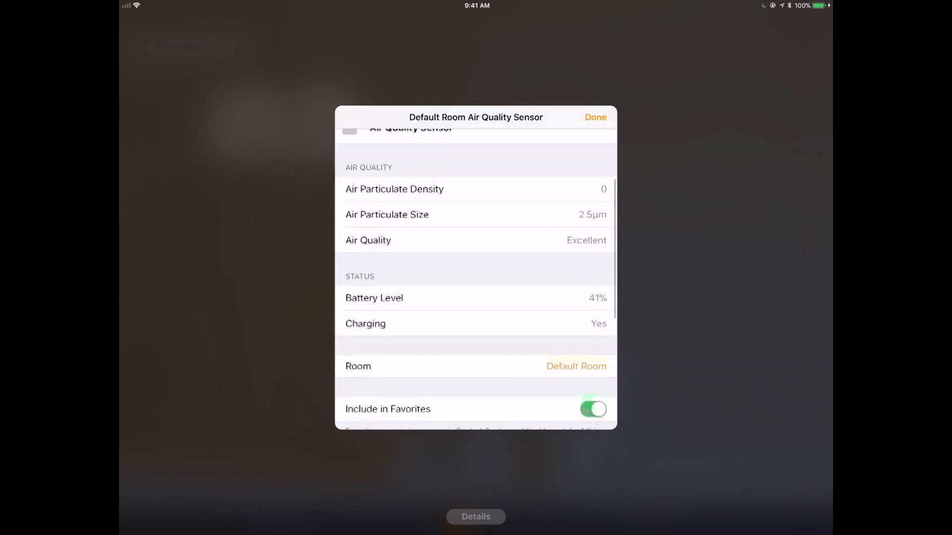
{"action": "scroll", "scroll_direction": "down", "scroll_amount": 3}
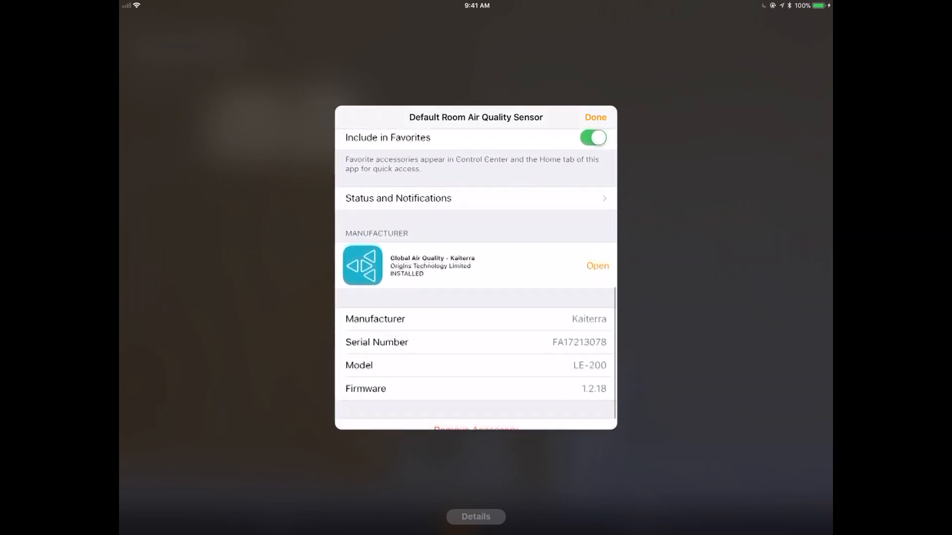
{"action": "scroll", "scroll_direction": "up", "scroll_amount": 3}
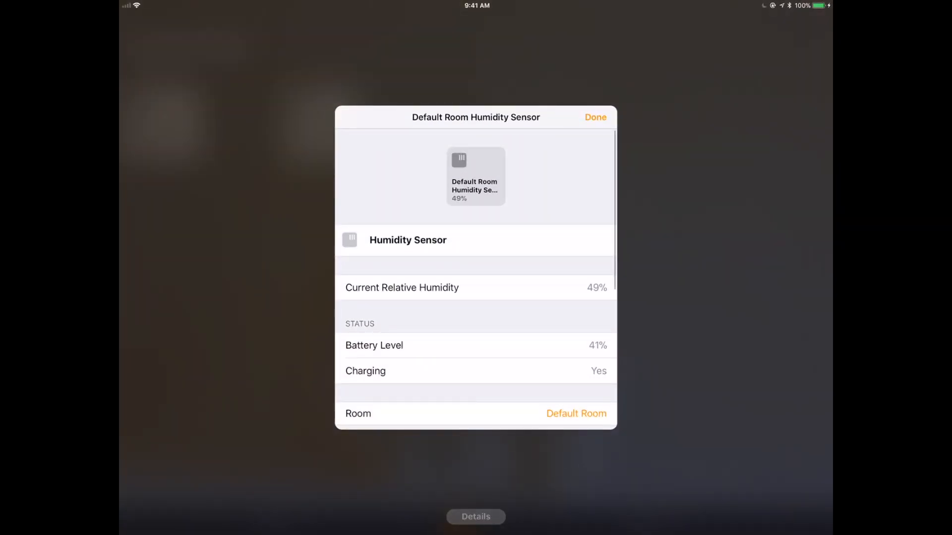
Review the Humidity and Temperature Sensor details, closing each back to the Default Room
{"action": "scroll", "scroll_direction": "down", "scroll_amount": 3}
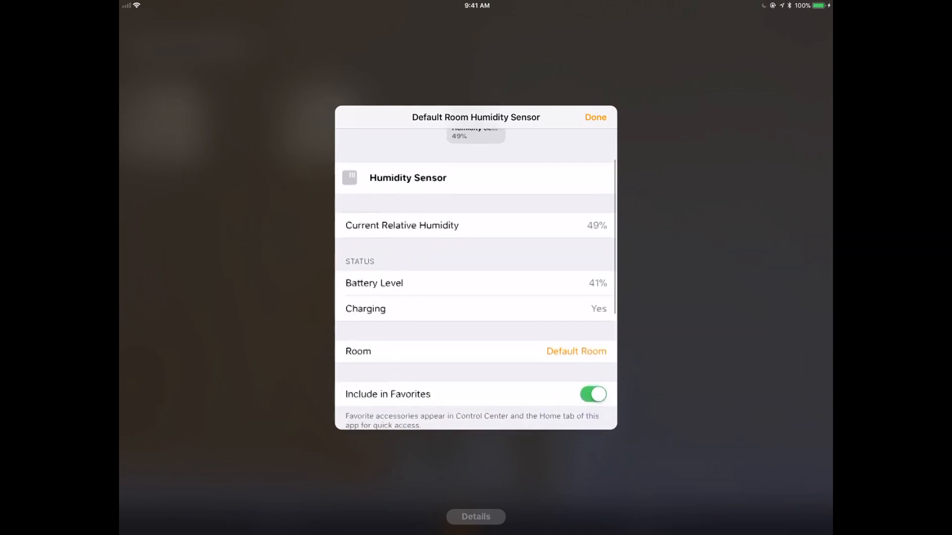
{"action": "scroll", "scroll_direction": "down", "scroll_amount": 3}
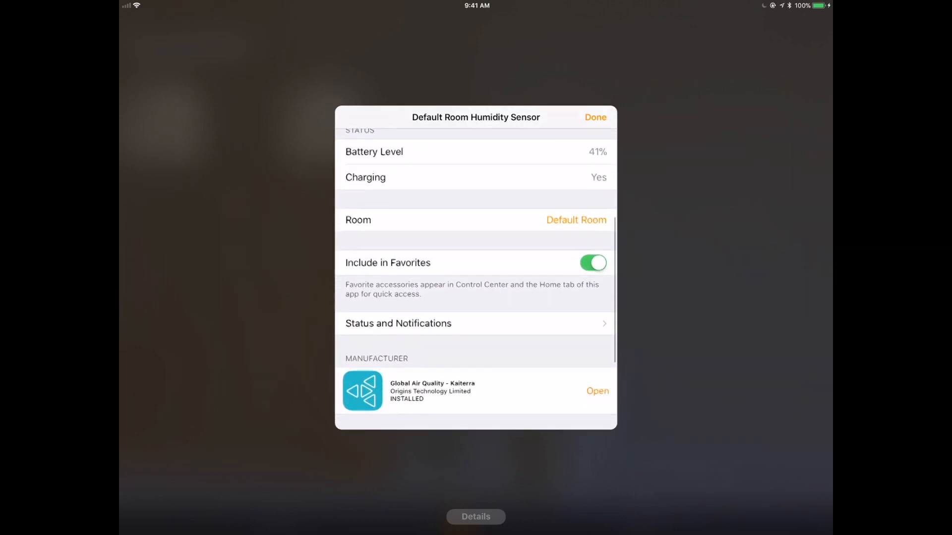
{"action": "left_click", "coordinate": [595, 117]}
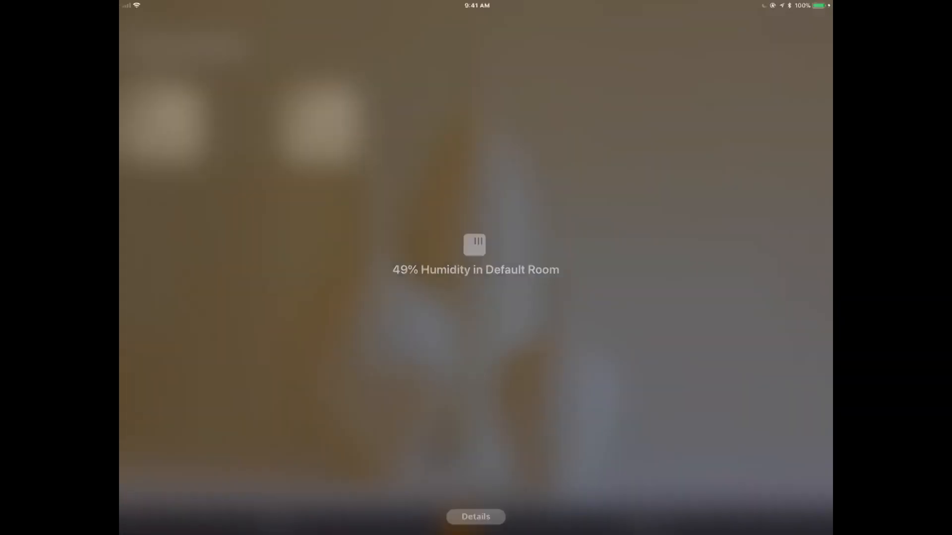
{"action": "left_click", "coordinate": [476, 517]}
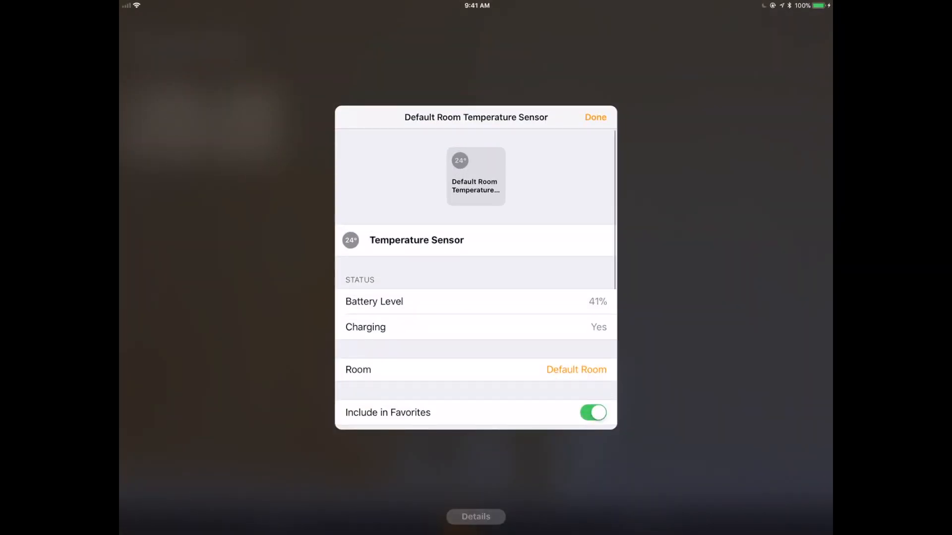
{"action": "scroll", "scroll_direction": "down", "scroll_amount": 3}
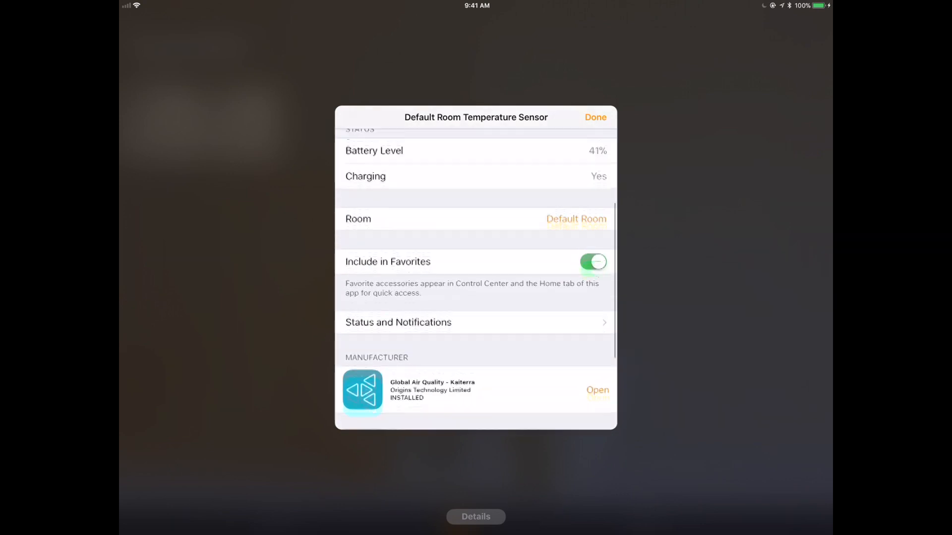
{"action": "left_click", "coordinate": [595, 117]}
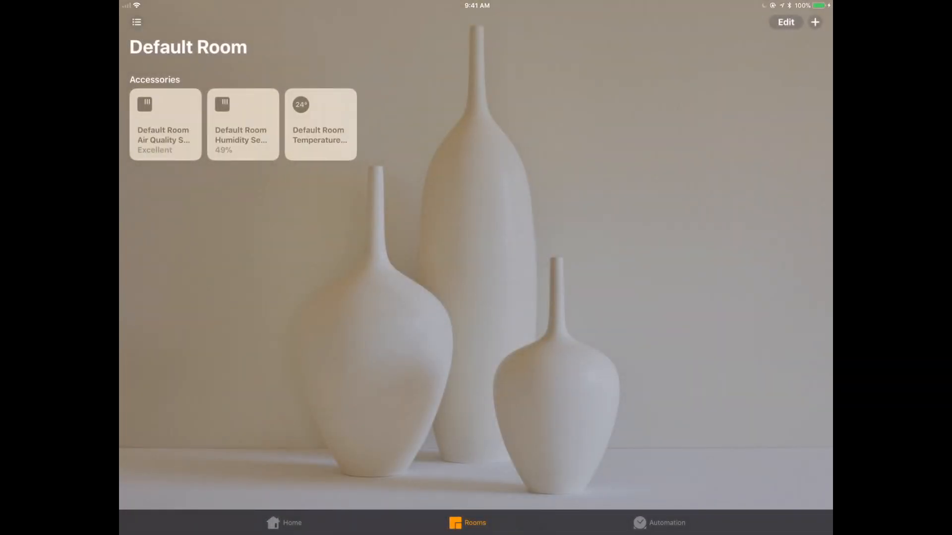
Begin an 'An Accessory is Controlled' automation and browse the list of trigger accessories
{"action": "left_click", "coordinate": [667, 527]}
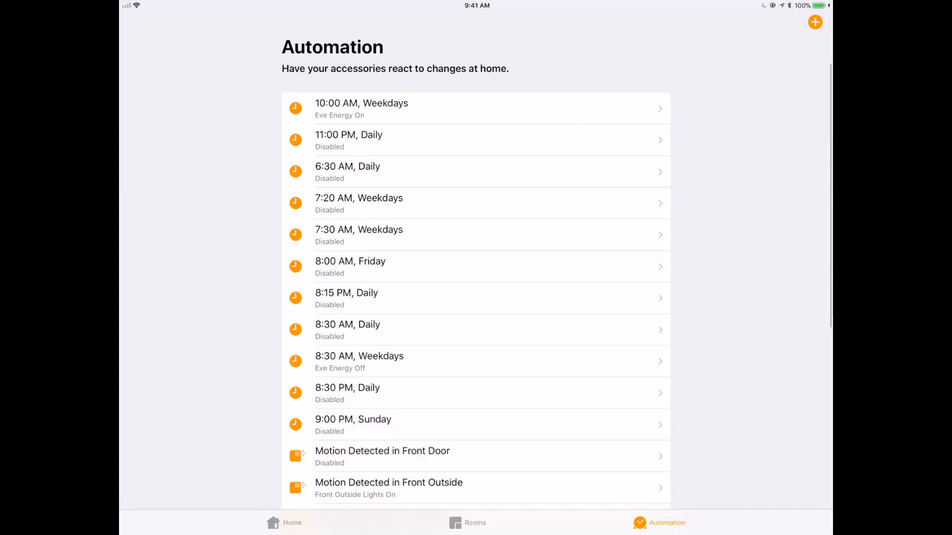
{"action": "left_click", "coordinate": [815, 21]}
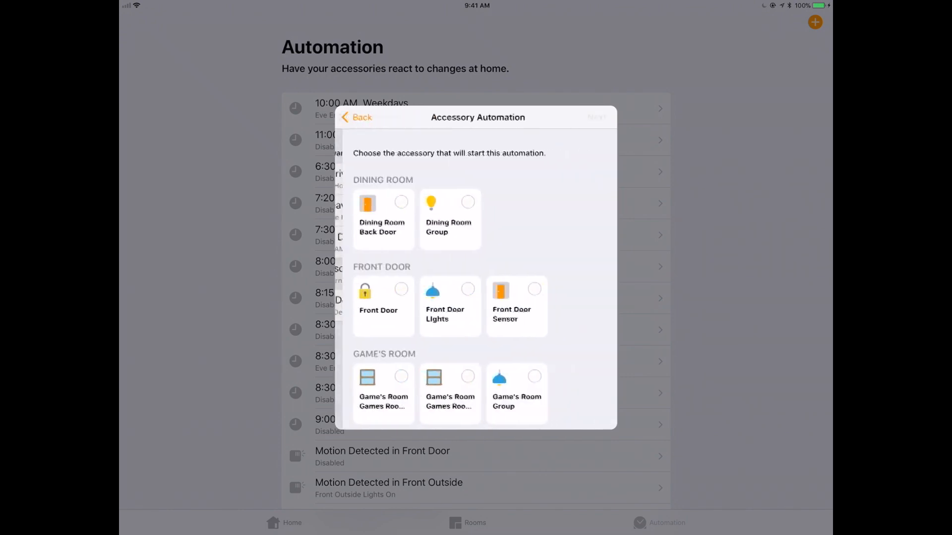
{"action": "scroll", "scroll_direction": "down", "scroll_amount": 3}
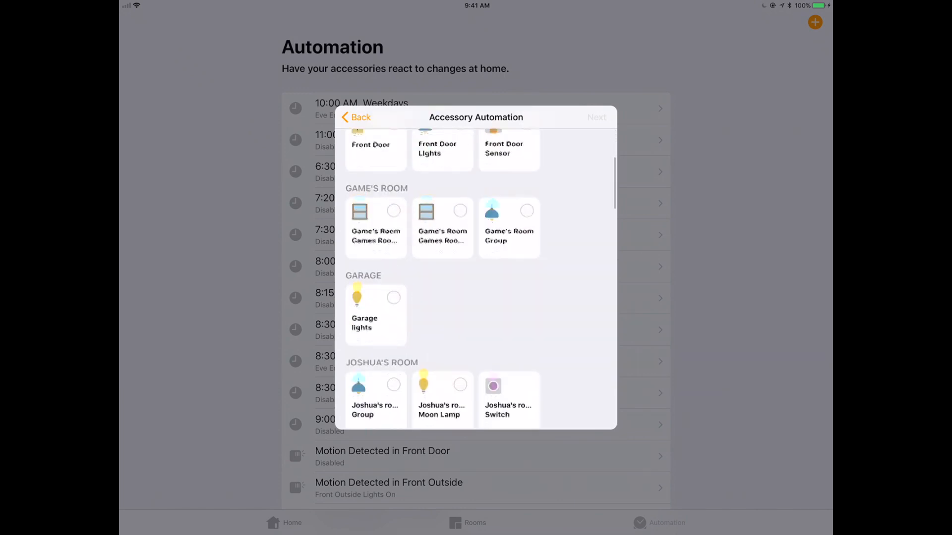
{"action": "scroll", "scroll_direction": "down", "scroll_amount": 3}
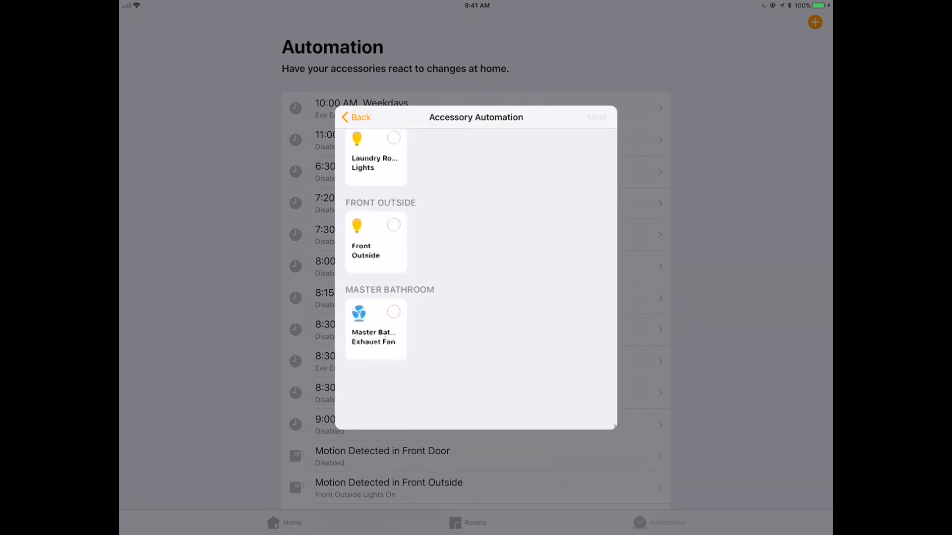
{"action": "scroll", "scroll_direction": "down", "scroll_amount": 3}
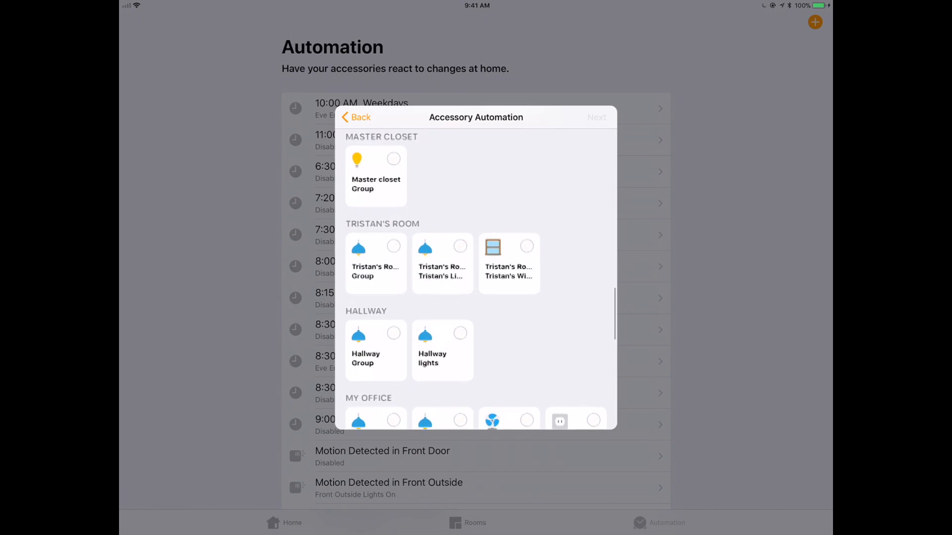
{"action": "scroll", "scroll_direction": "down", "scroll_amount": 3}
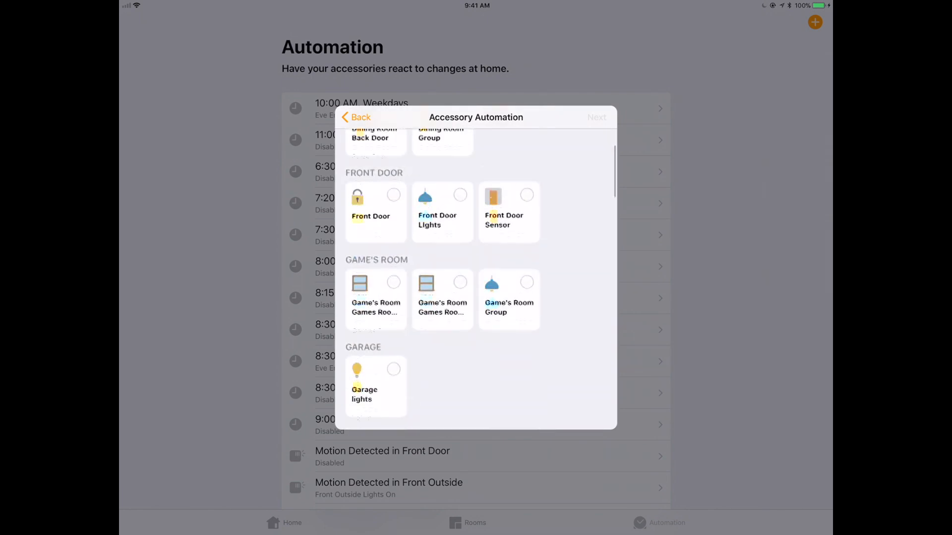
Browse the 'A Sensor Detects Something' trigger sensors, then cancel the new automation
{"action": "left_click", "coordinate": [362, 117]}
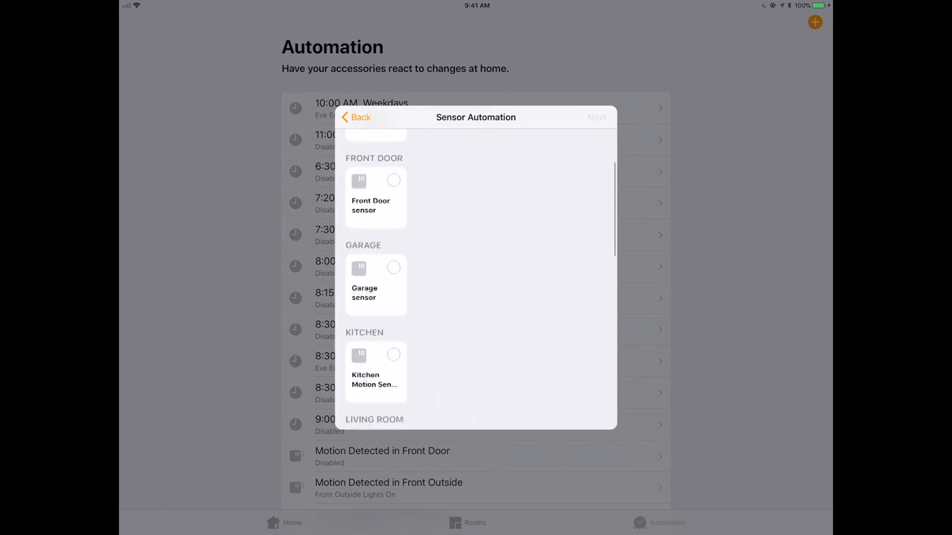
{"action": "scroll", "scroll_direction": "down", "scroll_amount": 3}
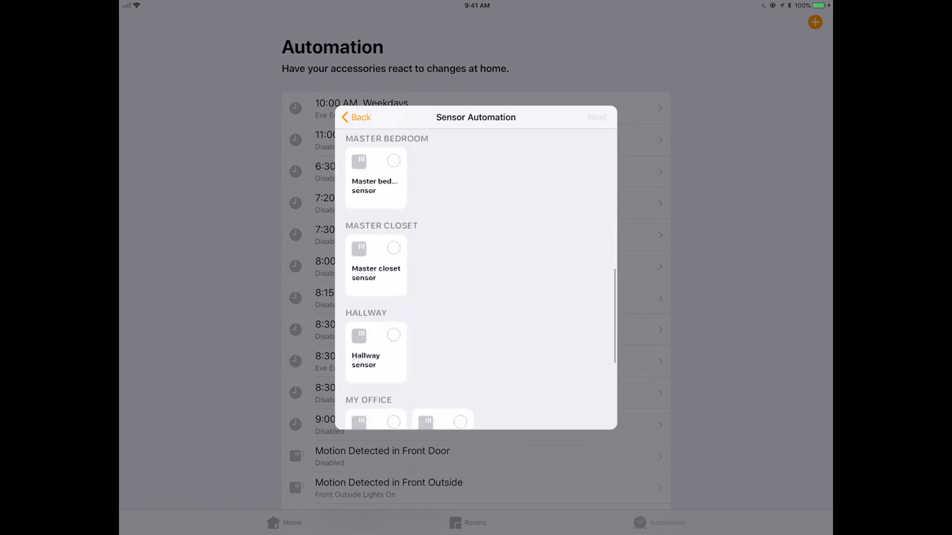
{"action": "scroll", "scroll_direction": "down", "scroll_amount": 3}
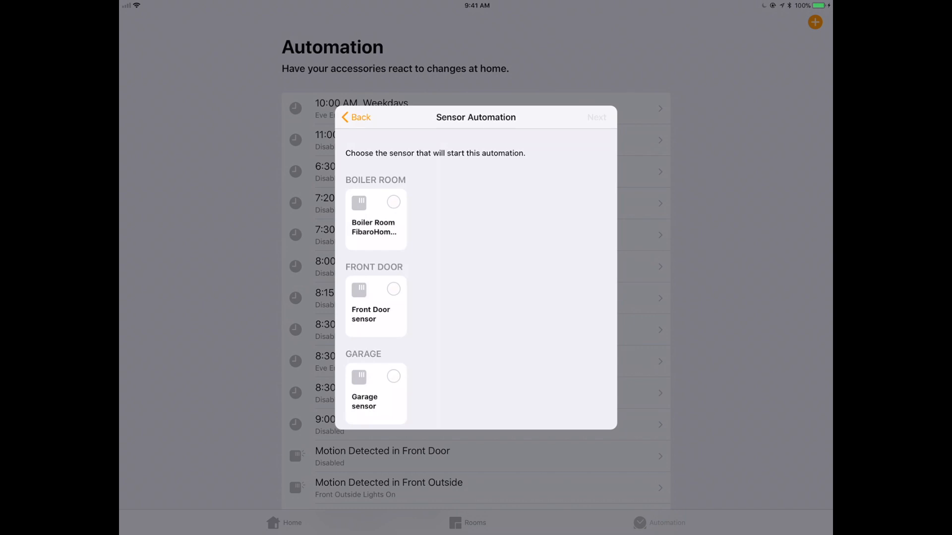
{"action": "left_click", "coordinate": [356, 117]}
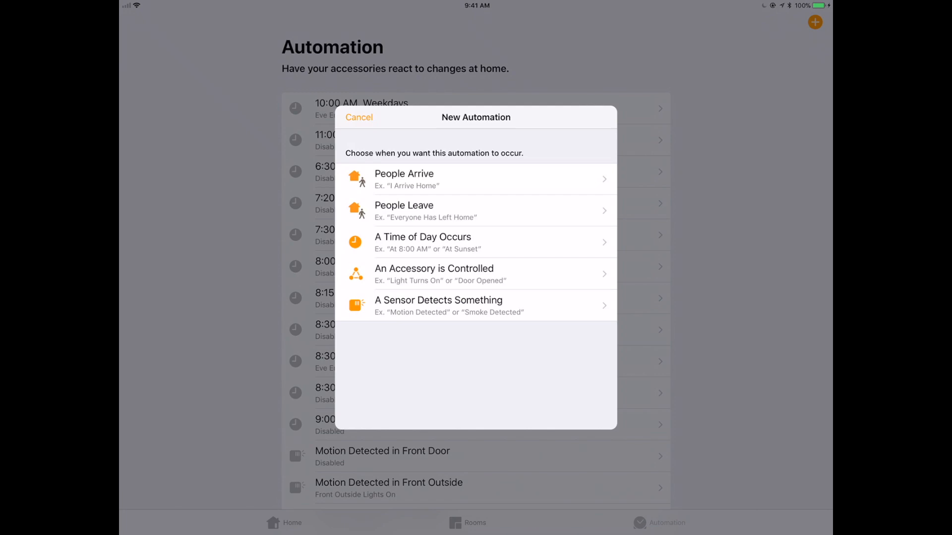
{"action": "left_click", "coordinate": [359, 117]}
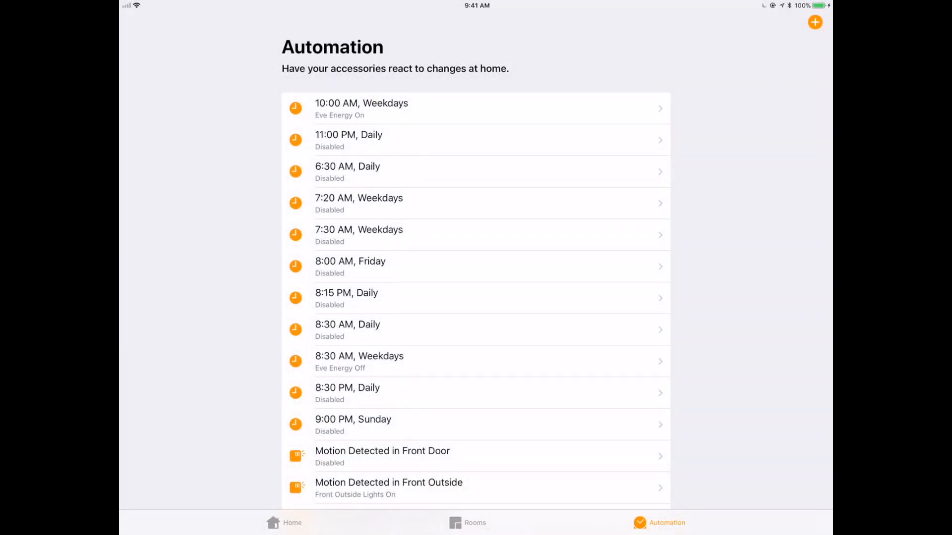